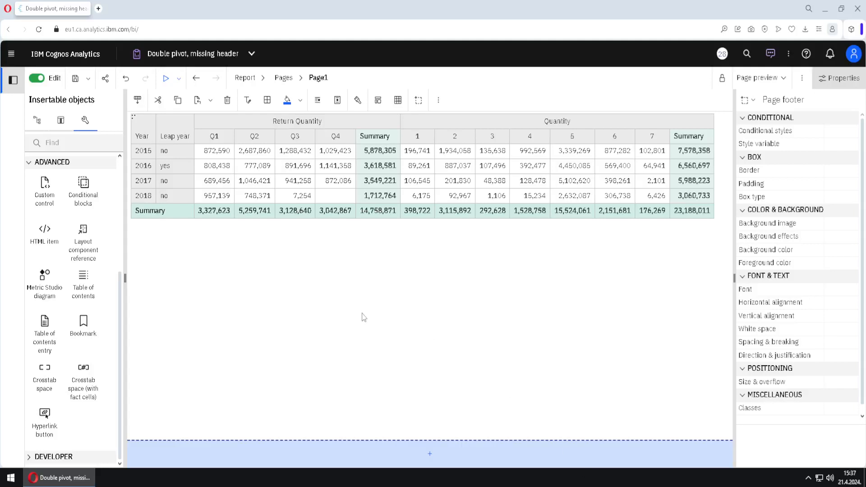
mouse_move(327, 478)
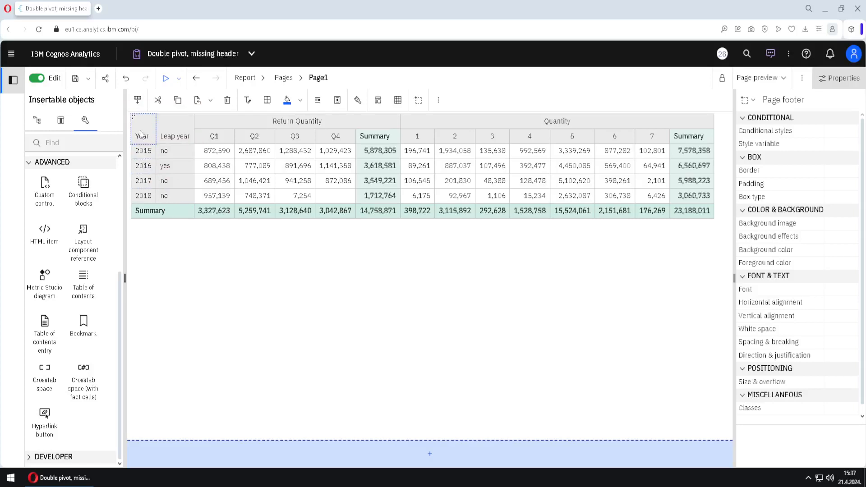
- Insert a new crosstab below the original and place Year in its rows
click(133, 118)
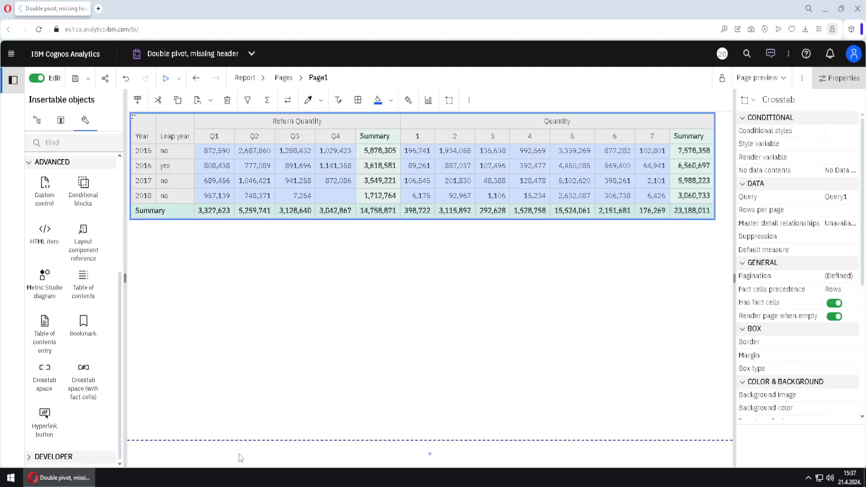
click(430, 442)
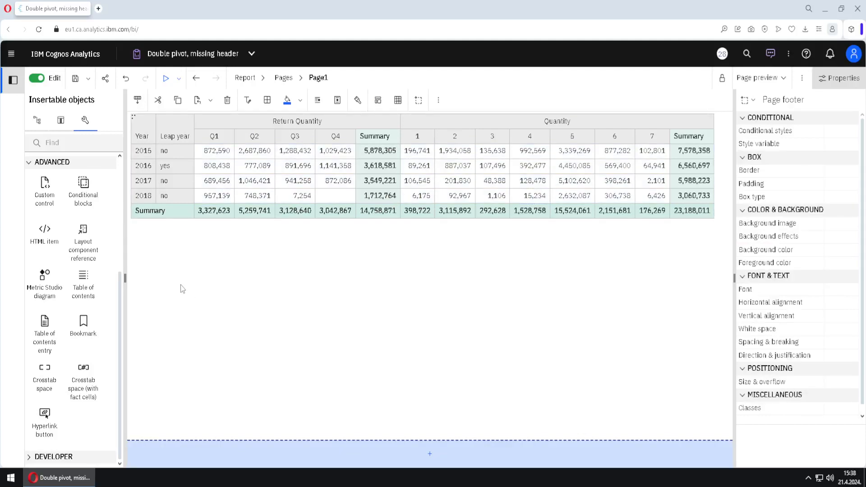
mouse_move(216, 278)
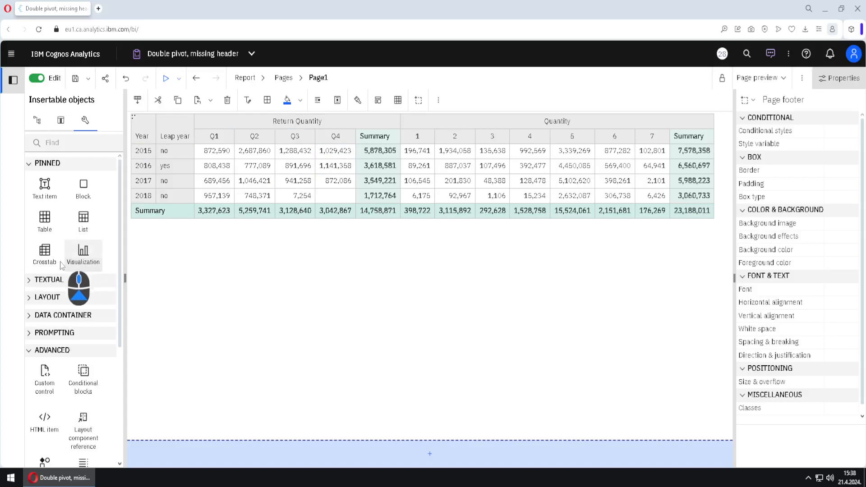
click(44, 254)
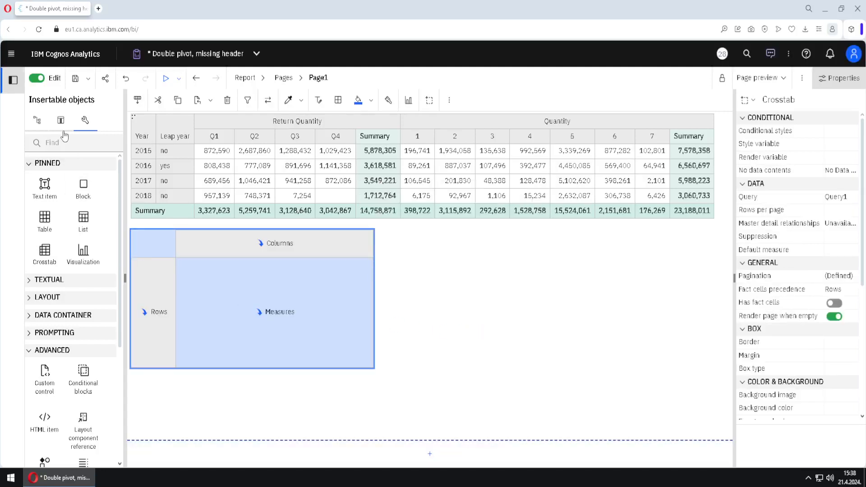
click(61, 121)
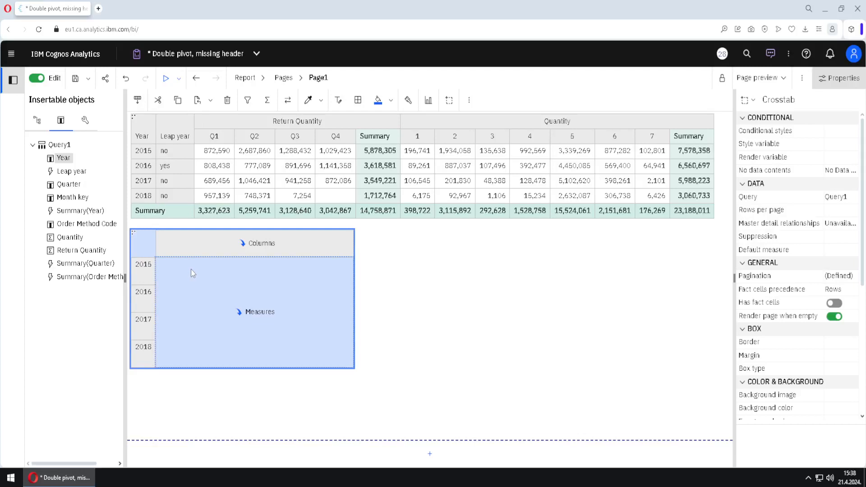
mouse_move(84, 120)
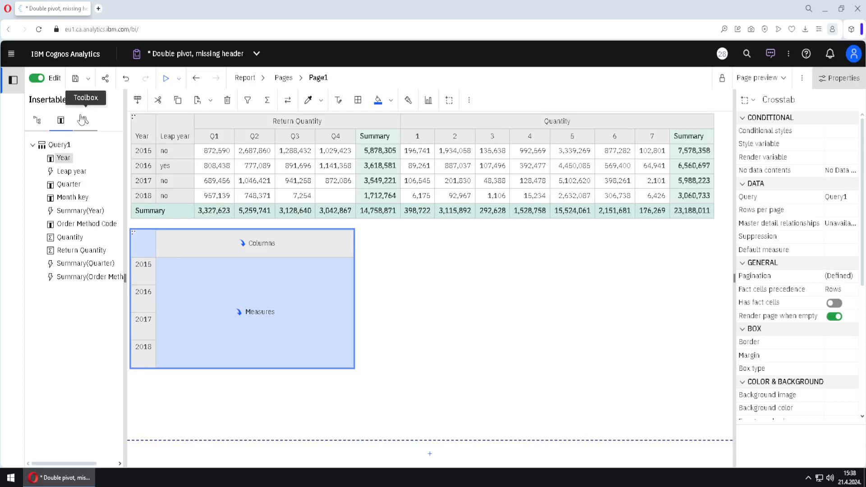
- Add a crosstab space with fact cells as the new crosstab's column
click(84, 121)
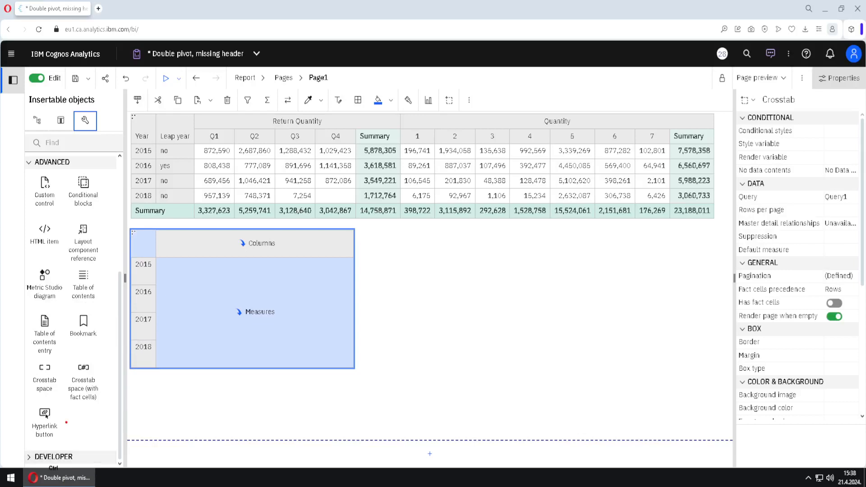
click(83, 380)
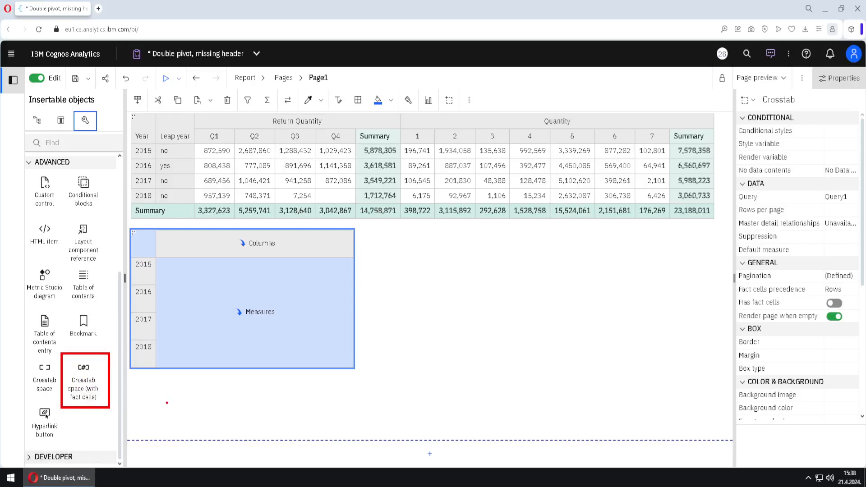
mouse_move(85, 380)
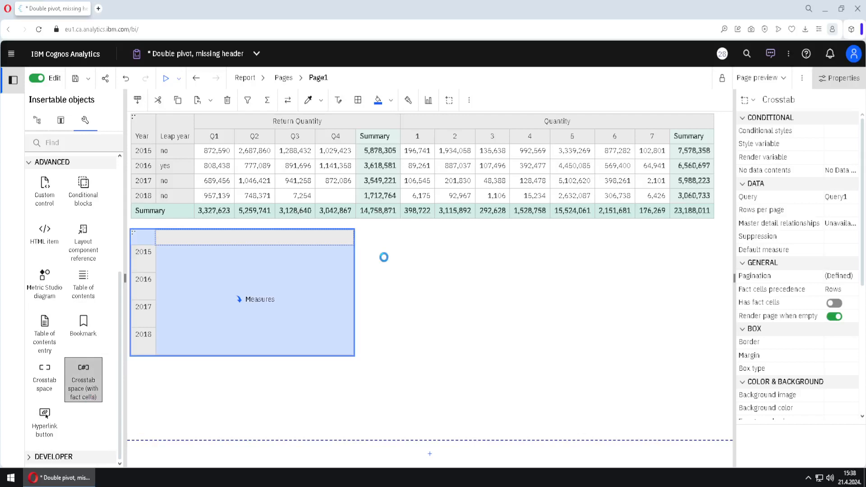
click(204, 237)
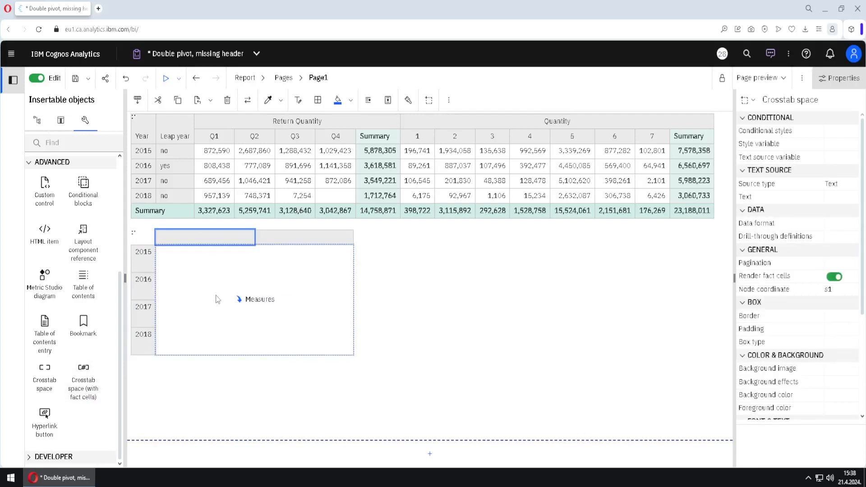
mouse_move(193, 307)
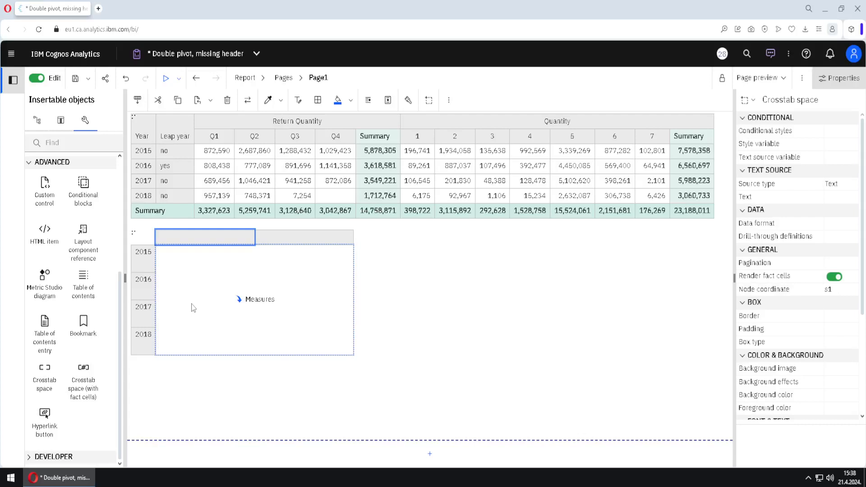
click(61, 120)
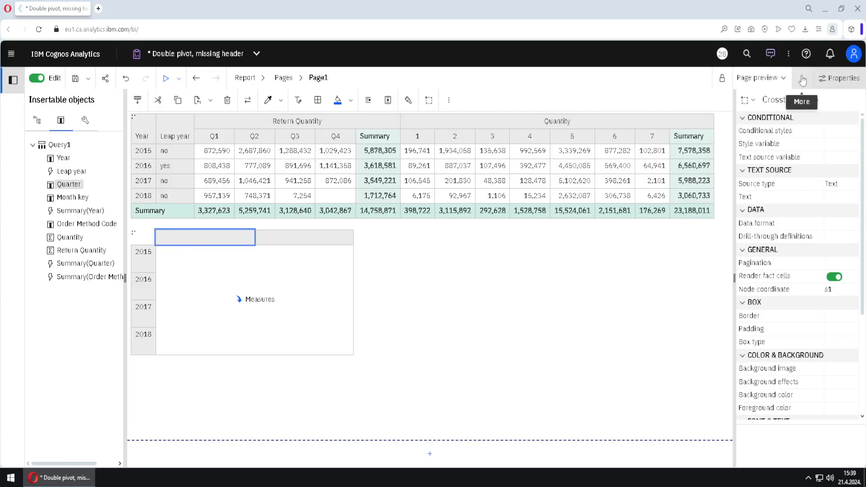
- Set the 'Drop replace on crosstab and chart nodes' option to Replace node
click(801, 77)
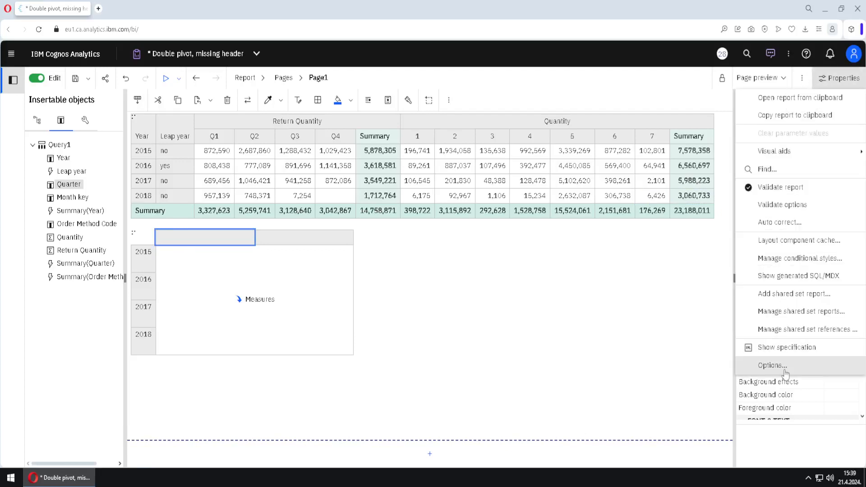
click(769, 365)
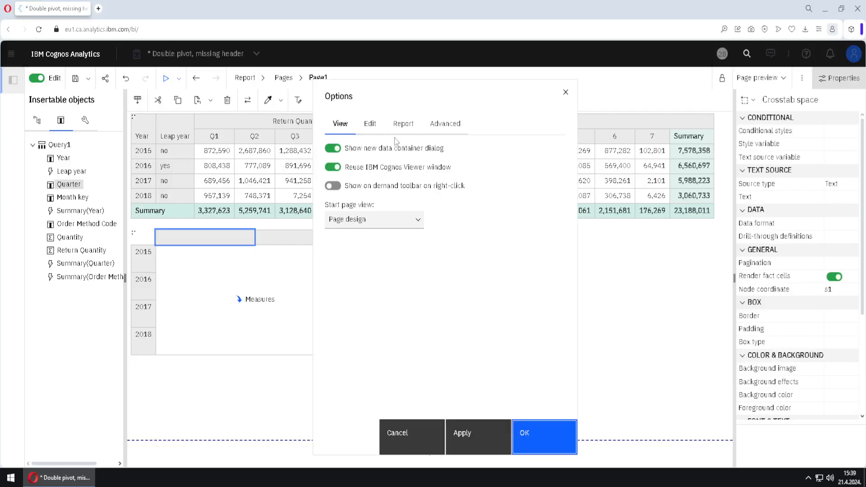
click(370, 123)
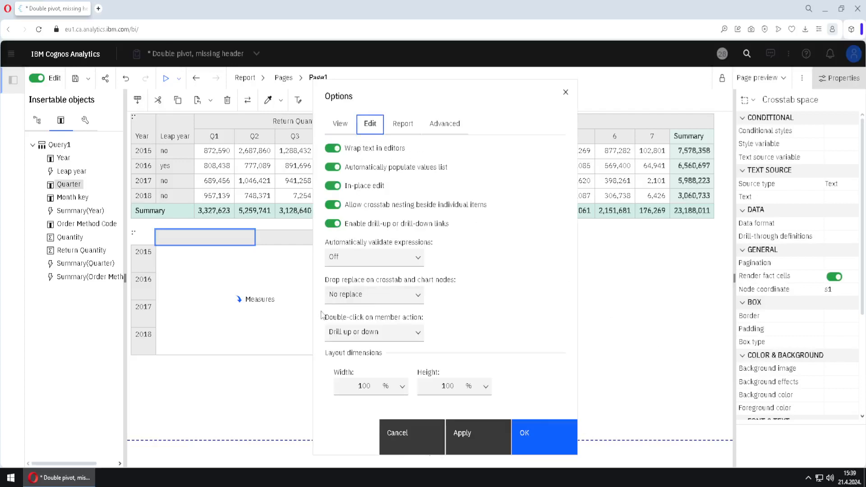
key(ctrl)
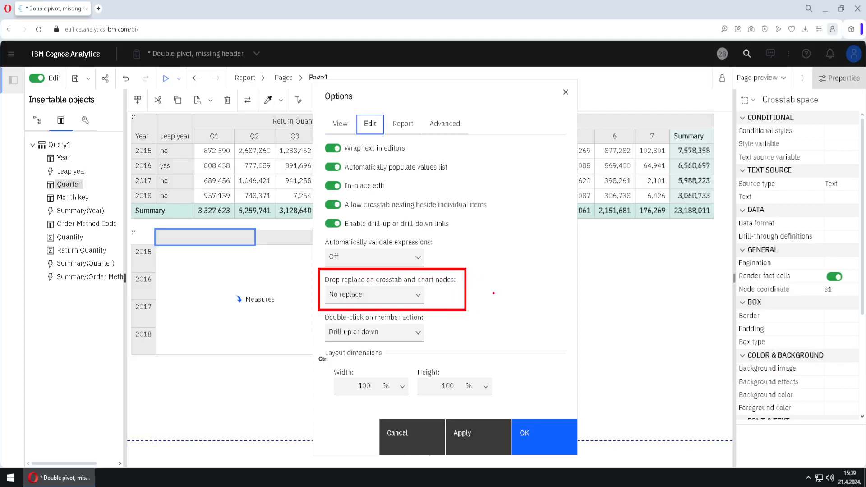
click(373, 295)
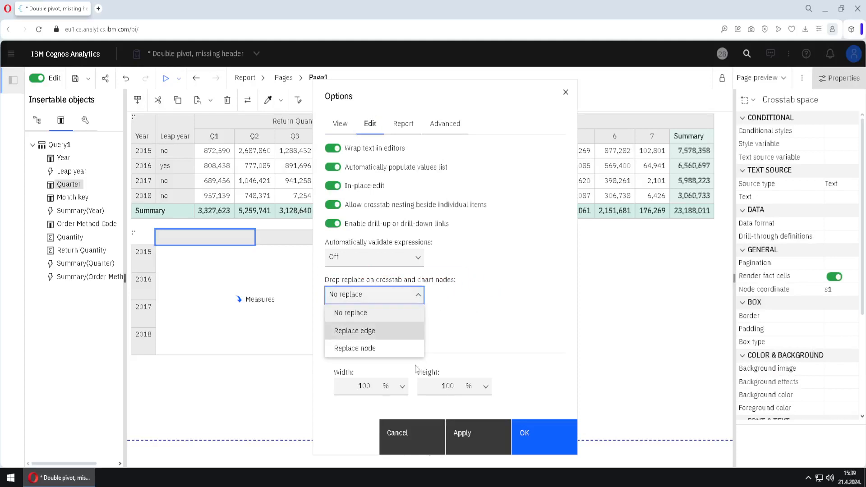
click(354, 348)
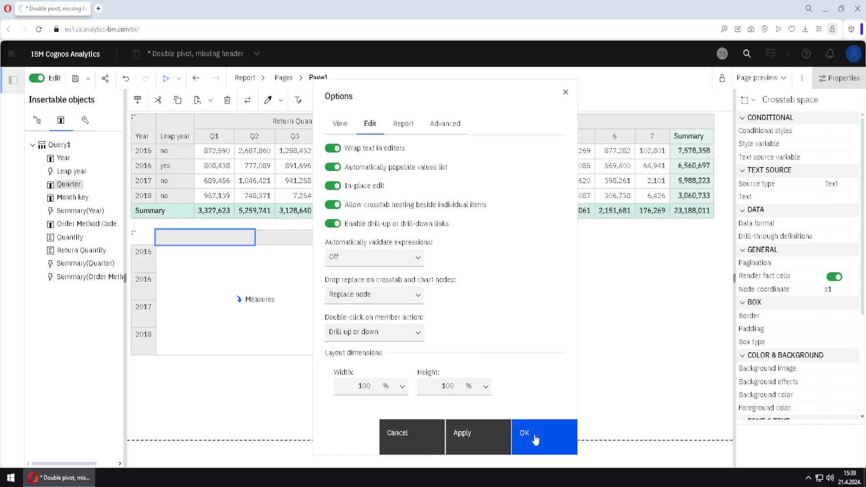
click(524, 433)
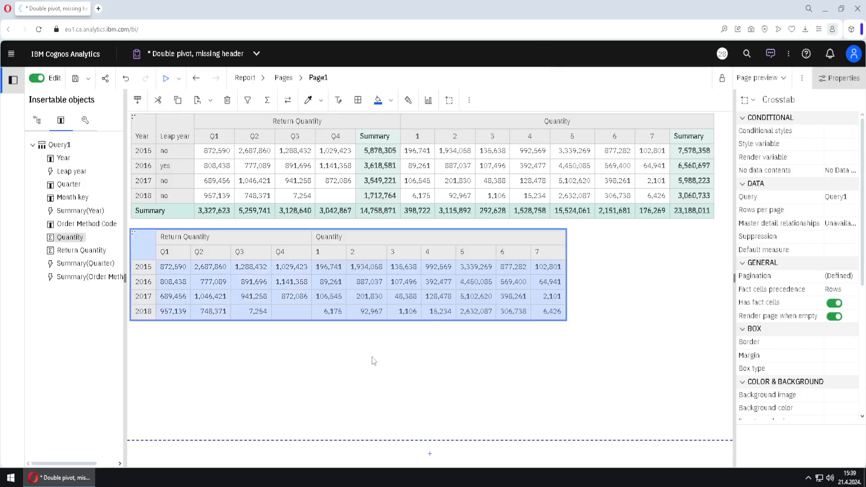
mouse_move(275, 360)
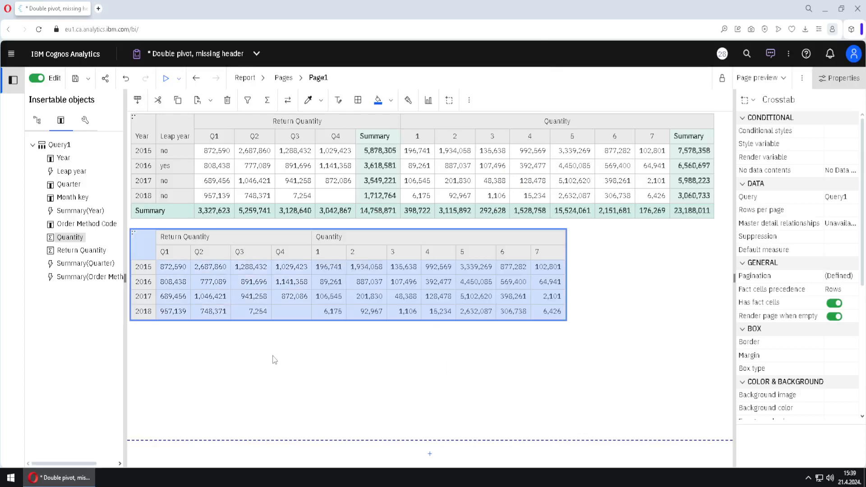
- Add a Total summary row across all years of the new crosstab
click(172, 267)
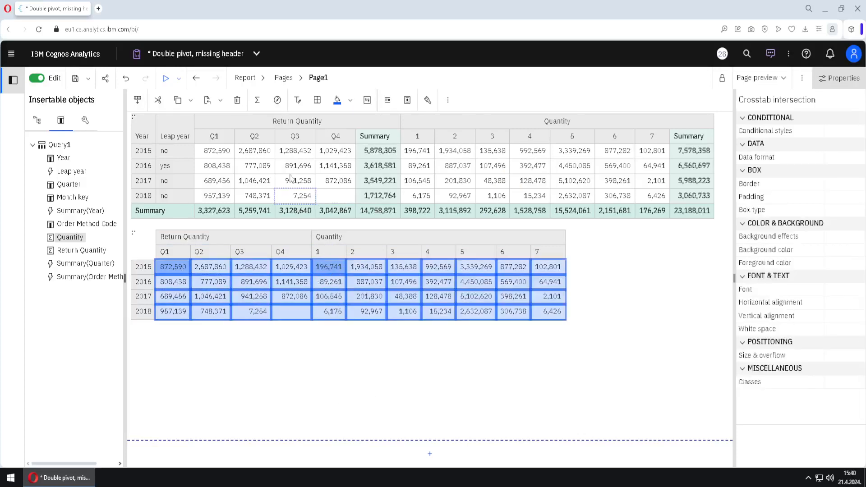
click(256, 100)
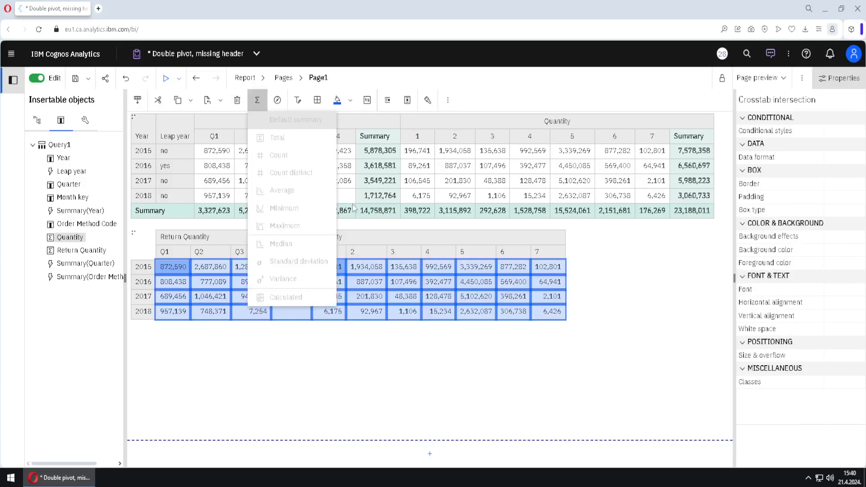
mouse_move(305, 256)
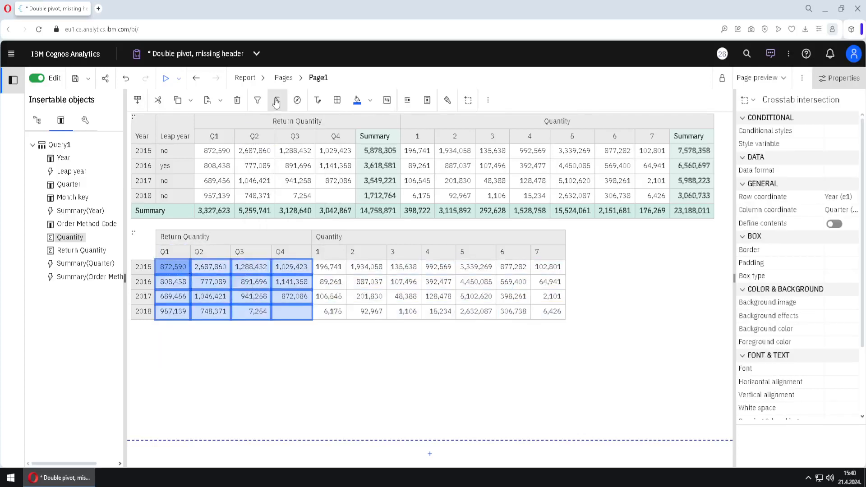
click(276, 100)
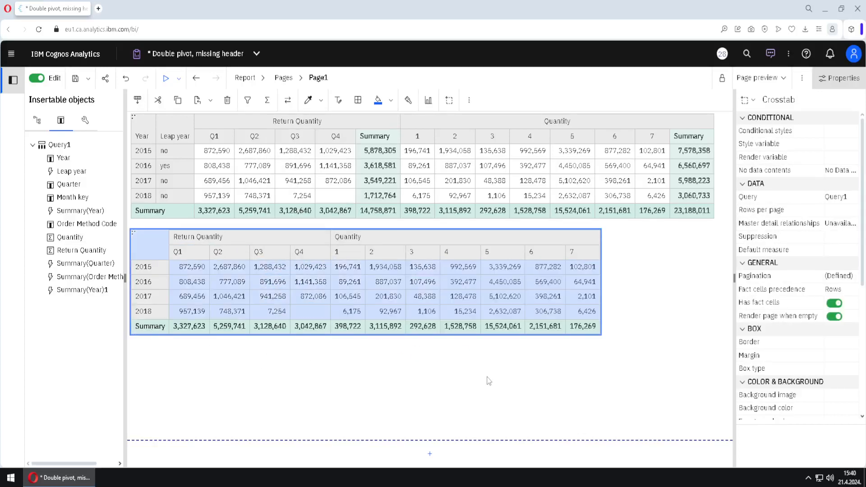
- Add Summary total columns for the Return Quantity and Quantity groups
click(270, 252)
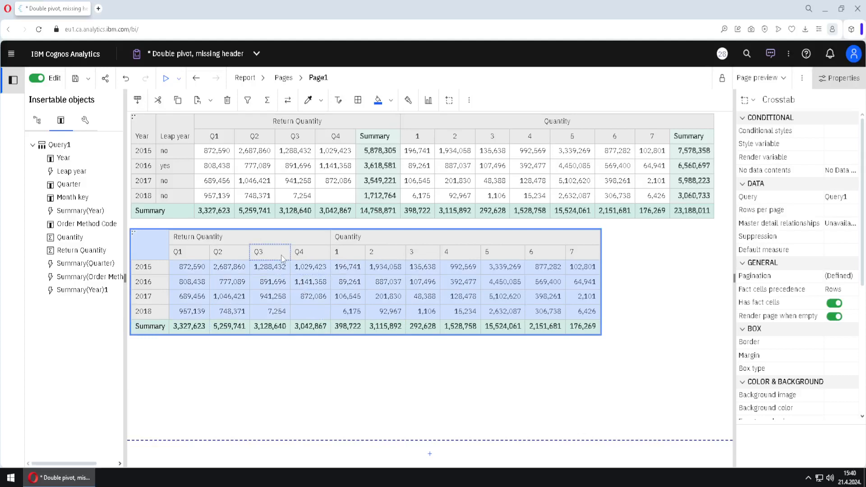
click(269, 252)
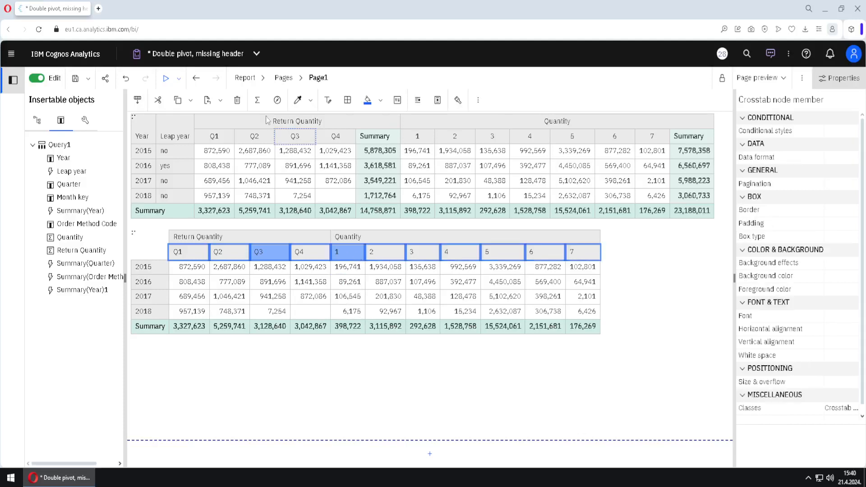
click(257, 100)
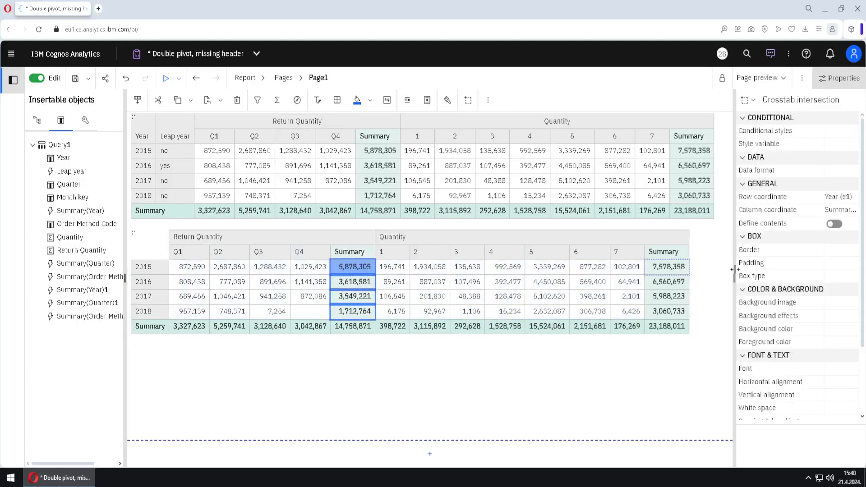
click(349, 251)
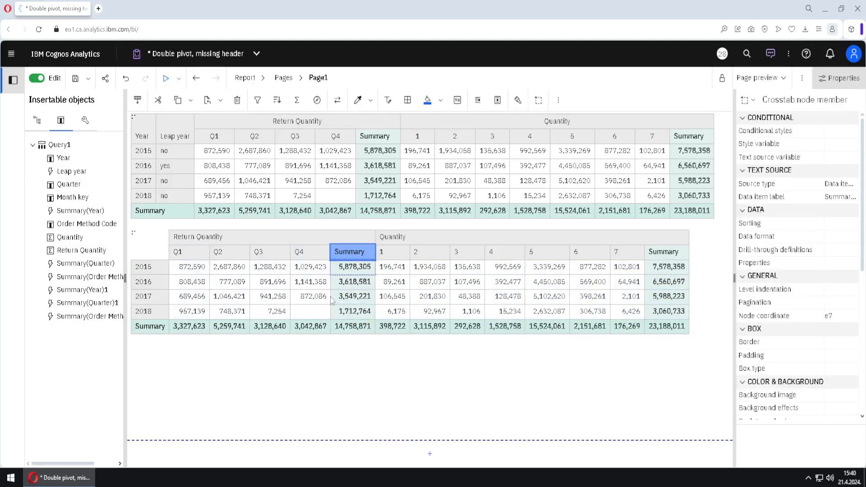
mouse_move(185, 458)
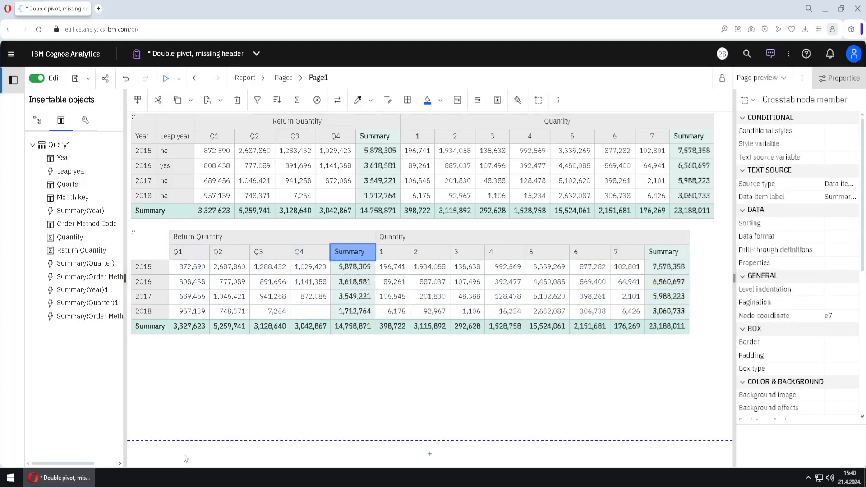
- Insert a crosstab space beside the year rows, then hide its extra cells
click(149, 244)
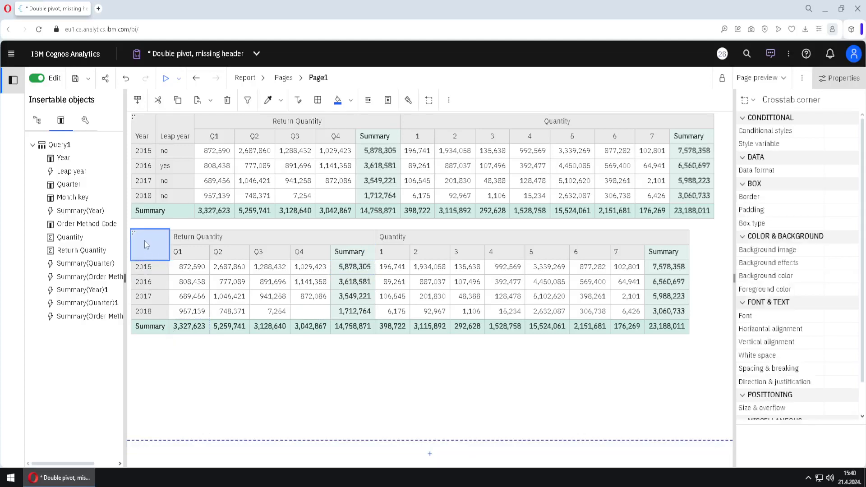
mouse_move(84, 120)
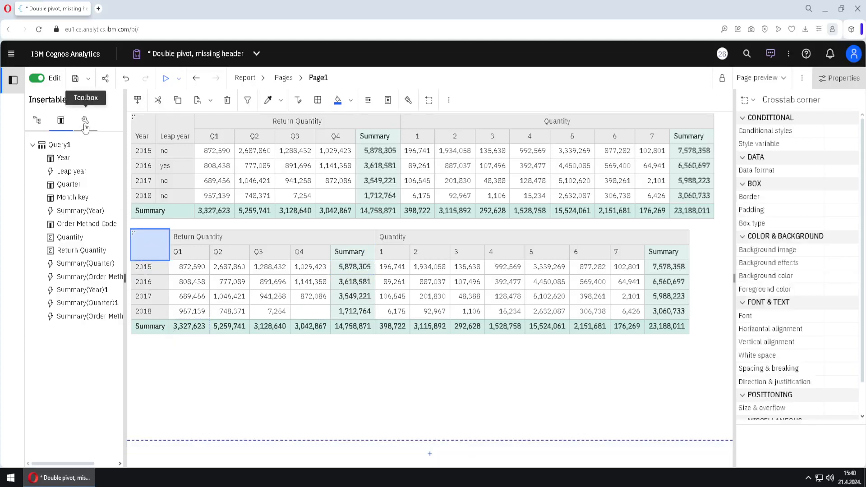
click(85, 120)
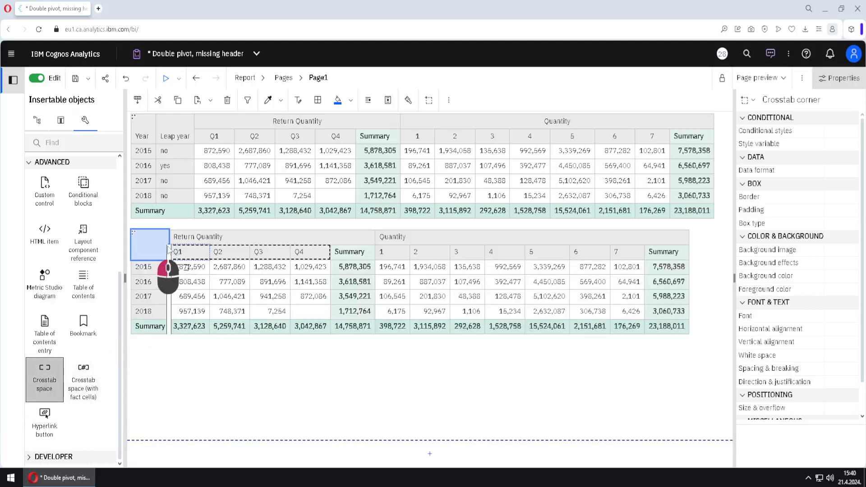
click(197, 236)
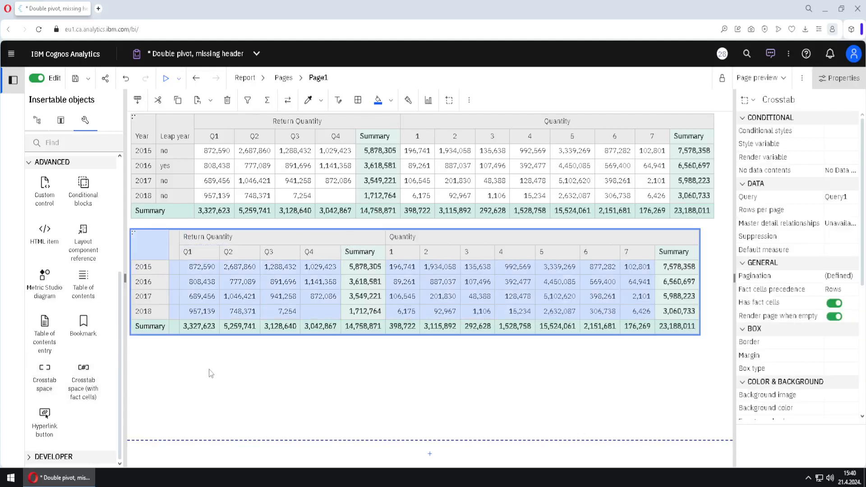
click(142, 281)
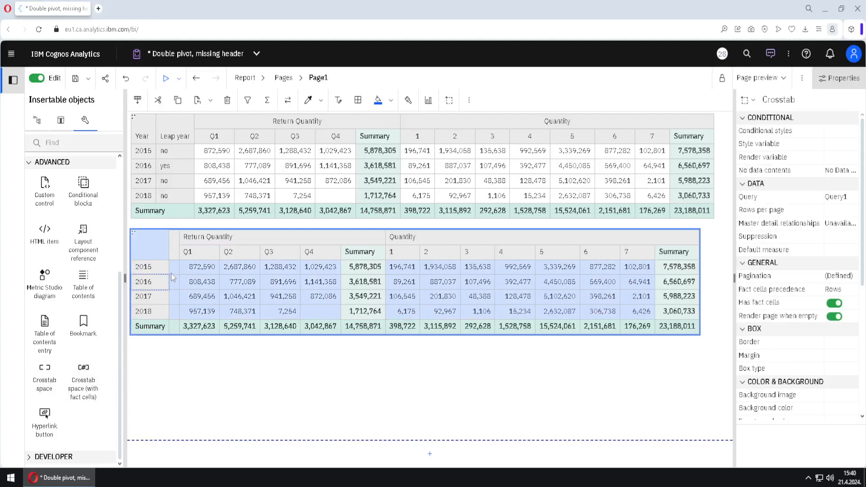
click(174, 266)
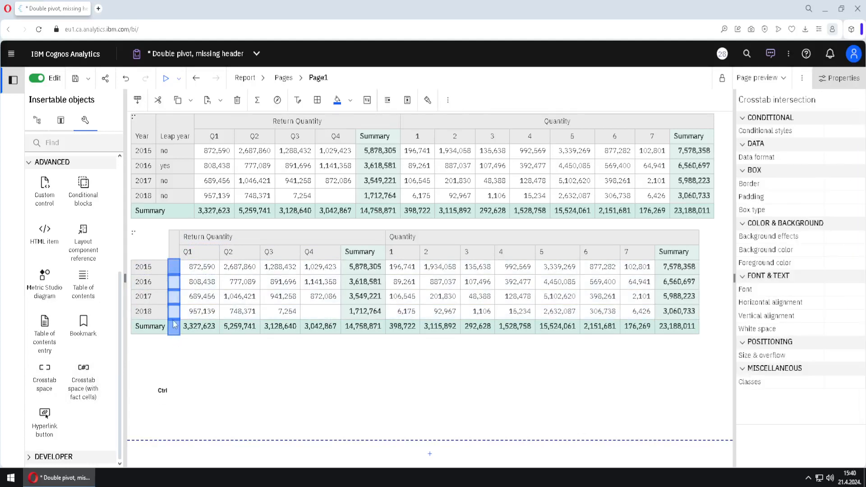
click(150, 244)
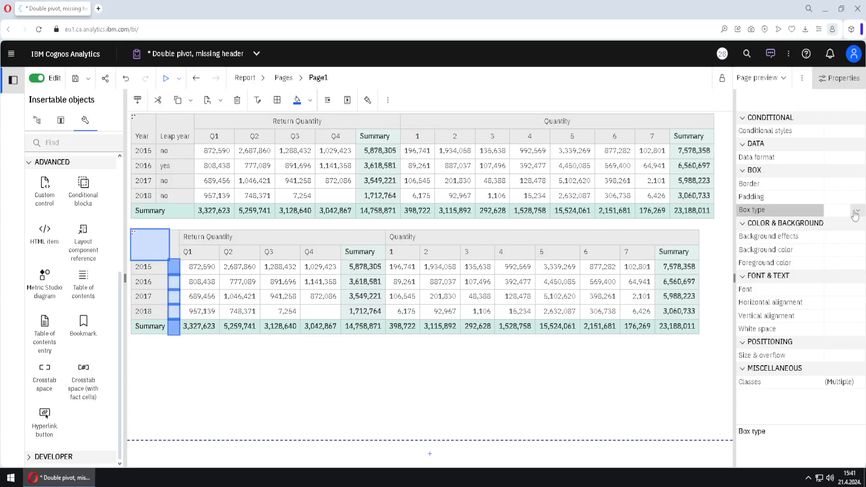
click(855, 210)
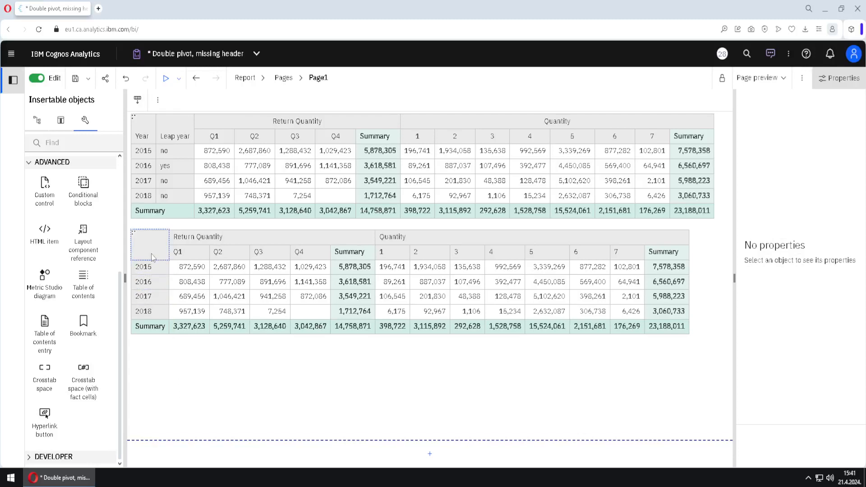
- Set the corner cell's source type to Data item label showing Year
click(149, 244)
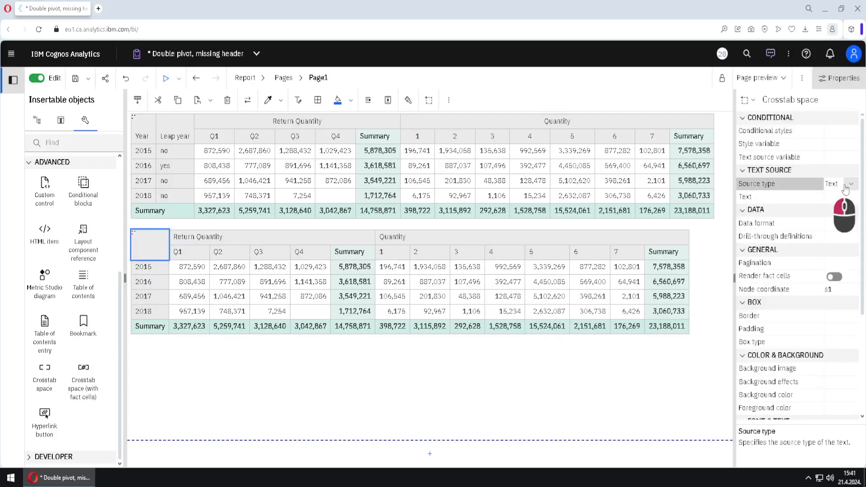
click(849, 184)
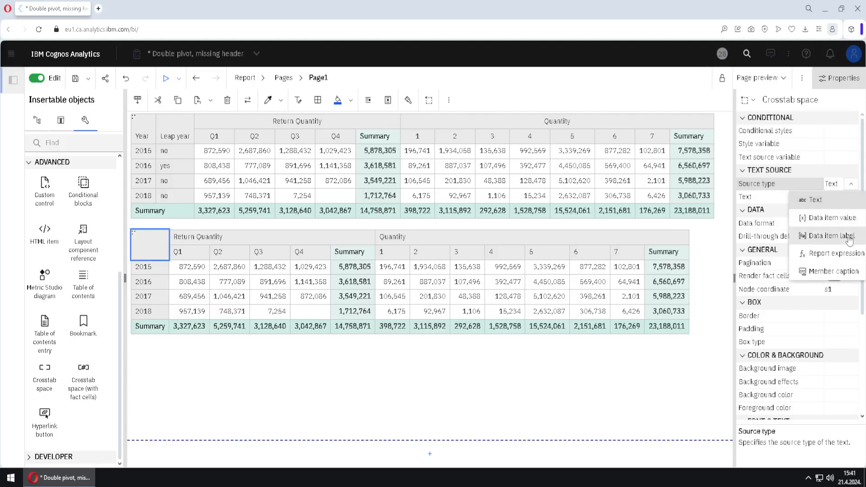
click(824, 235)
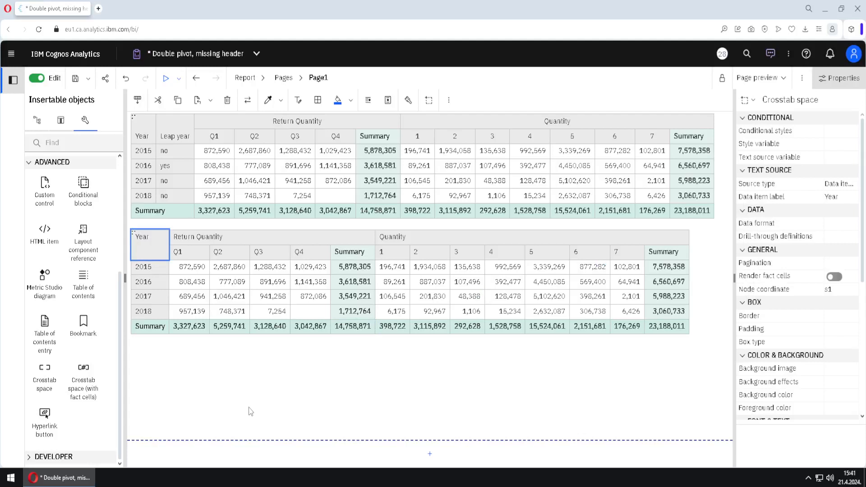
click(429, 453)
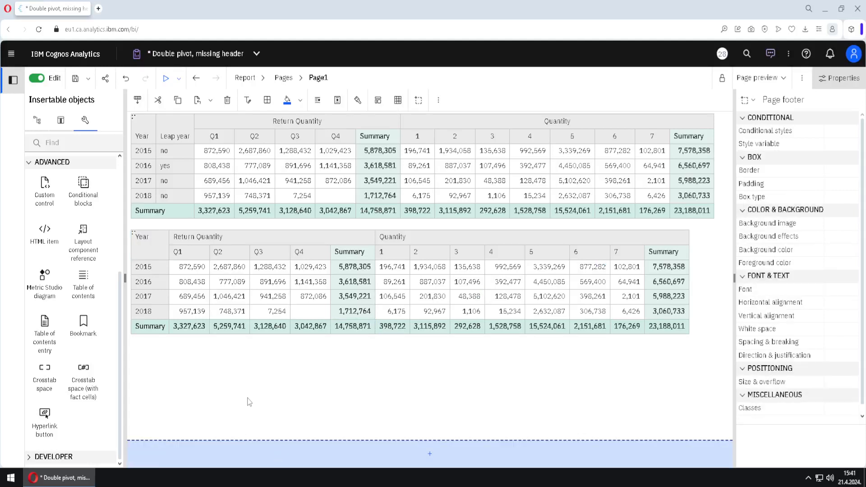
click(174, 165)
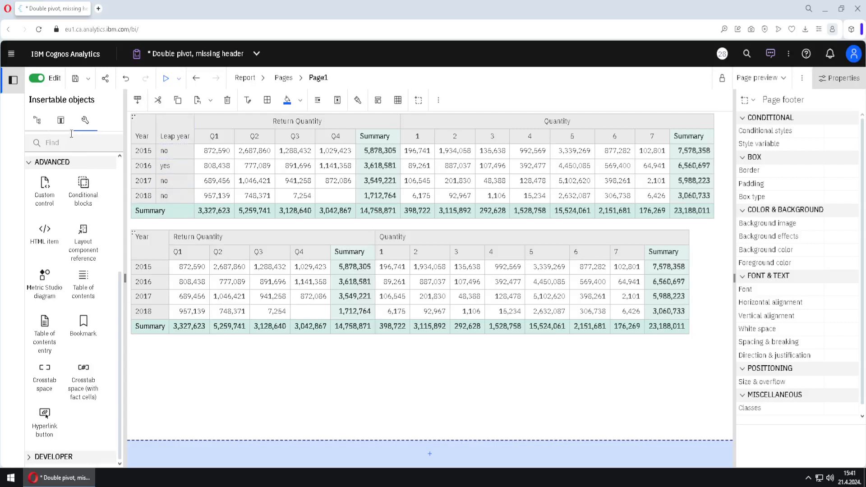
click(61, 120)
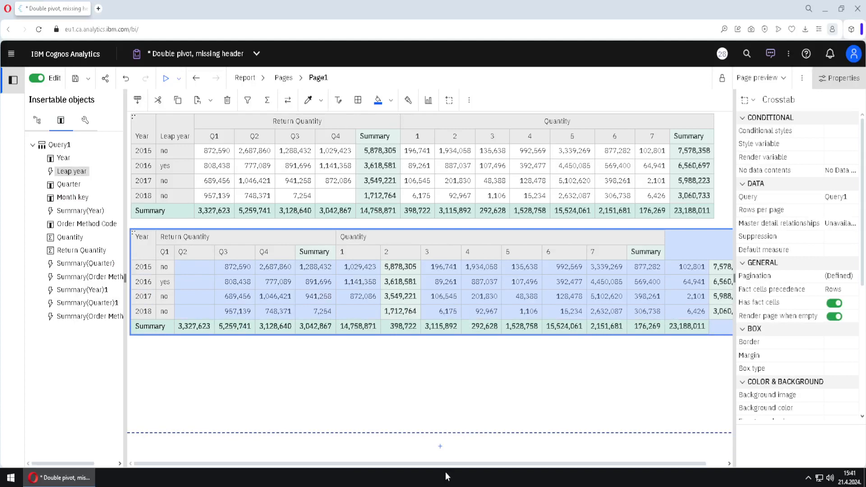
mouse_move(252, 454)
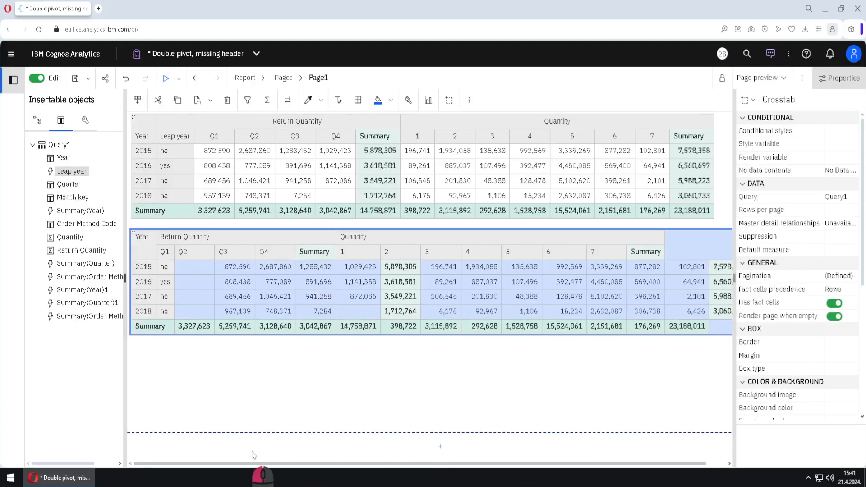
- Drag Leap year into the second crosstab beside the Year rows
click(142, 244)
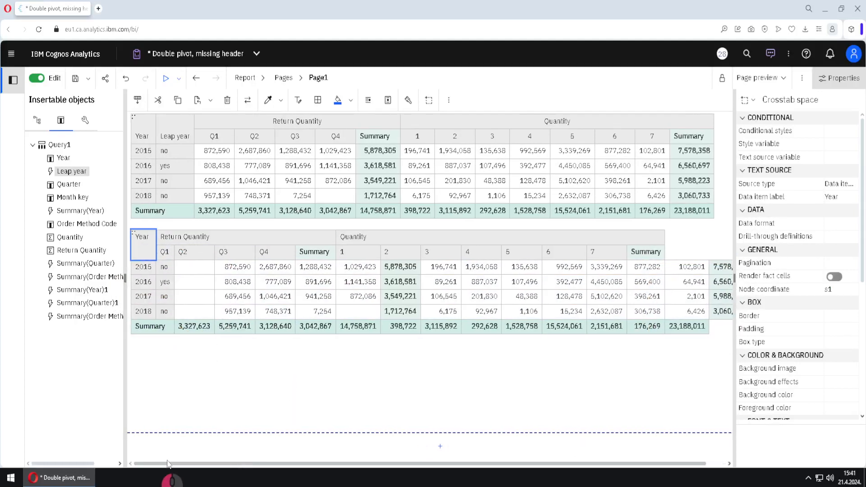
mouse_move(85, 121)
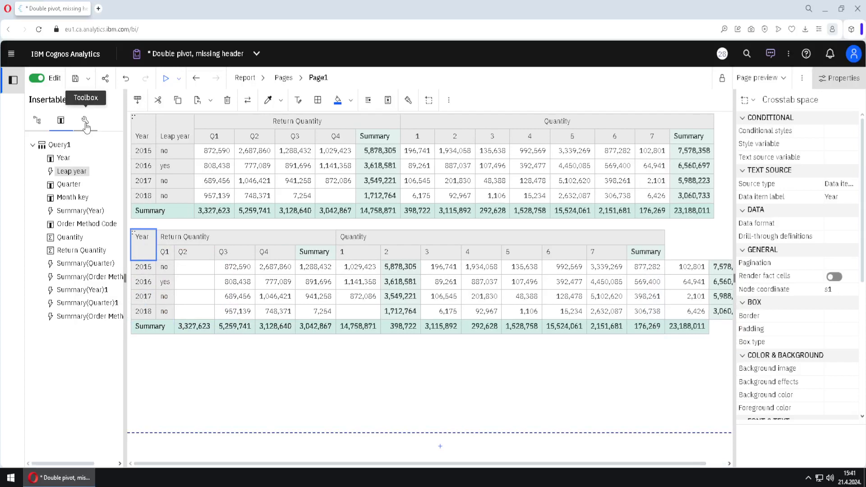
- Inspect the first crosstab's Year and Leap year header cells for comparison
click(86, 120)
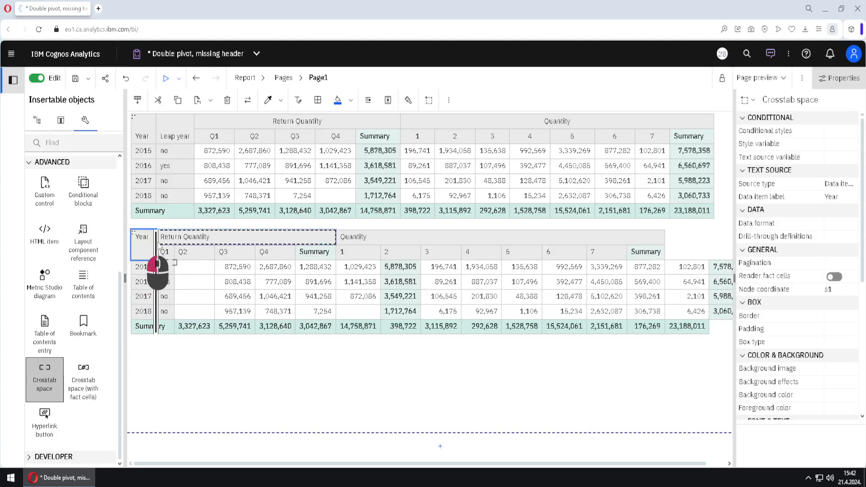
click(141, 236)
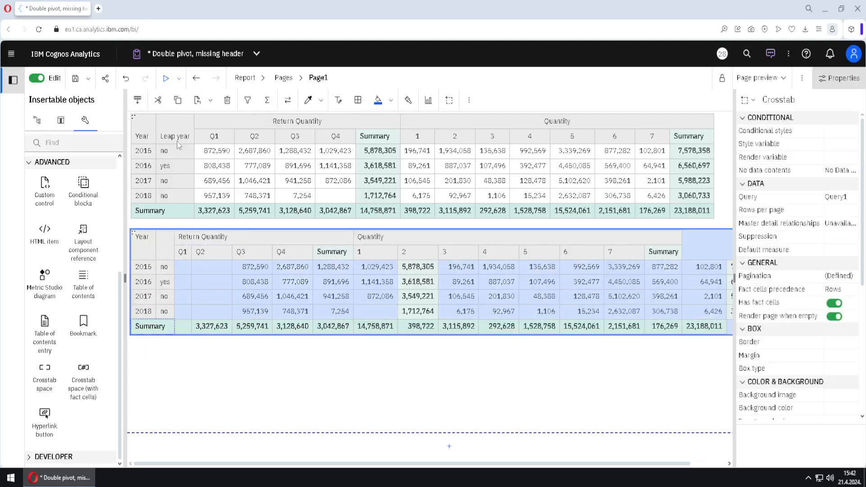
click(142, 137)
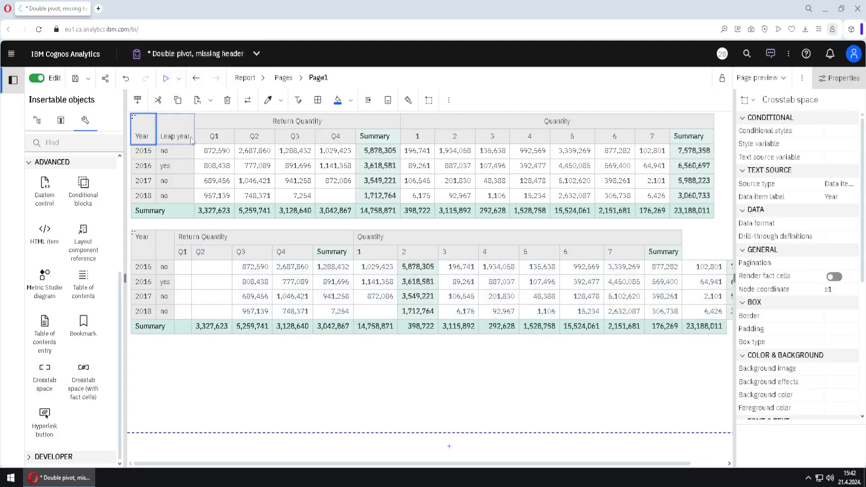
click(174, 136)
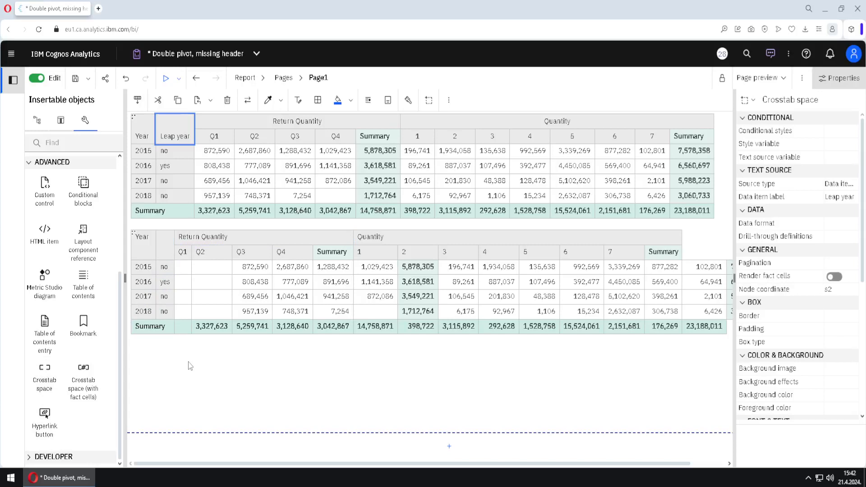
- Set the second crosstab's empty extra column Box type to None
click(182, 326)
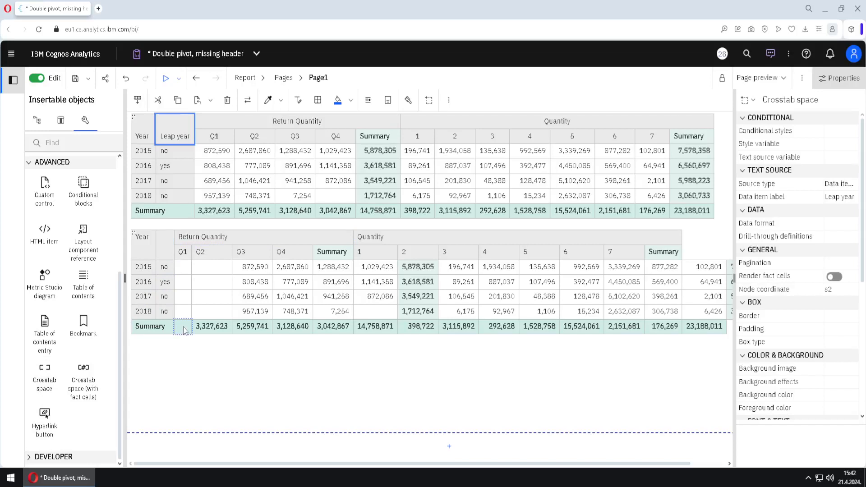
click(183, 326)
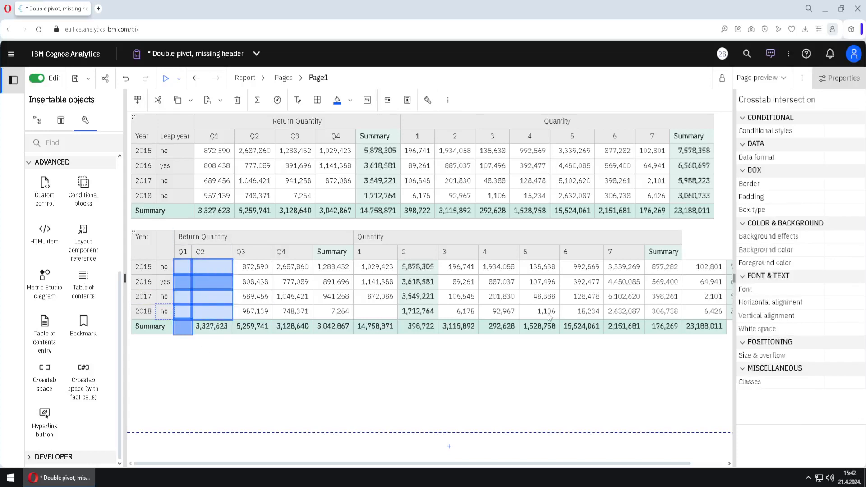
click(779, 209)
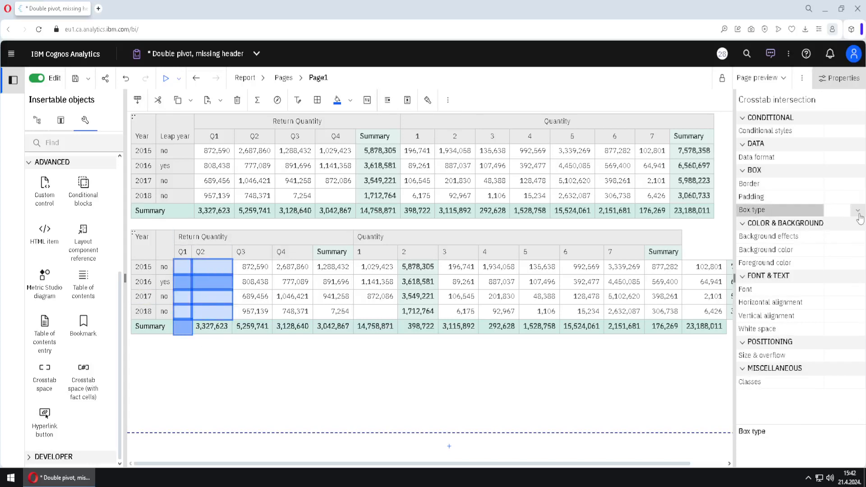
click(858, 211)
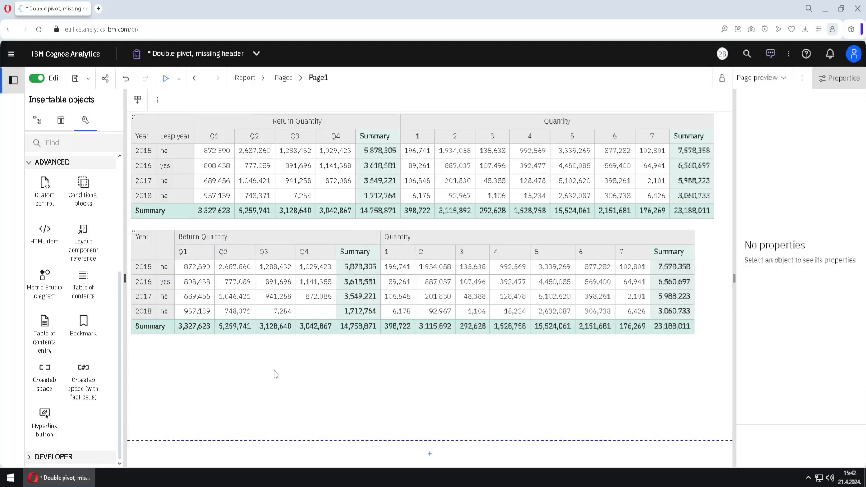
- Make the blank header above the leap-year column show the Leap year label
click(165, 267)
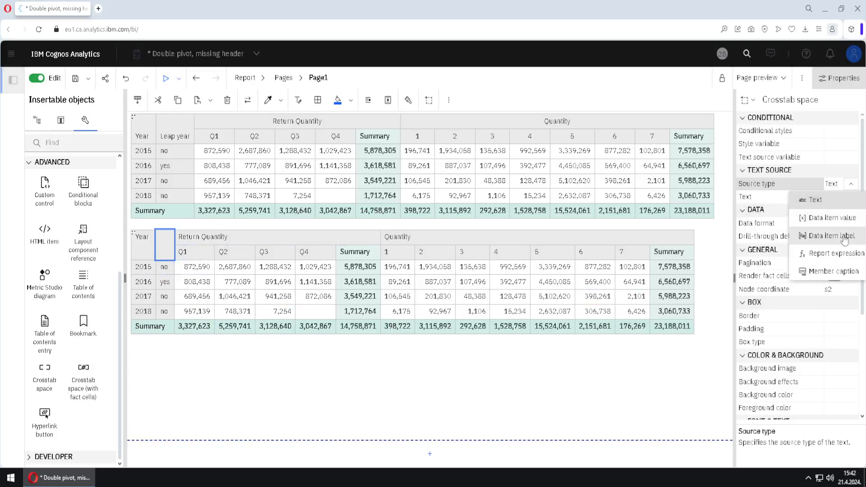
click(827, 235)
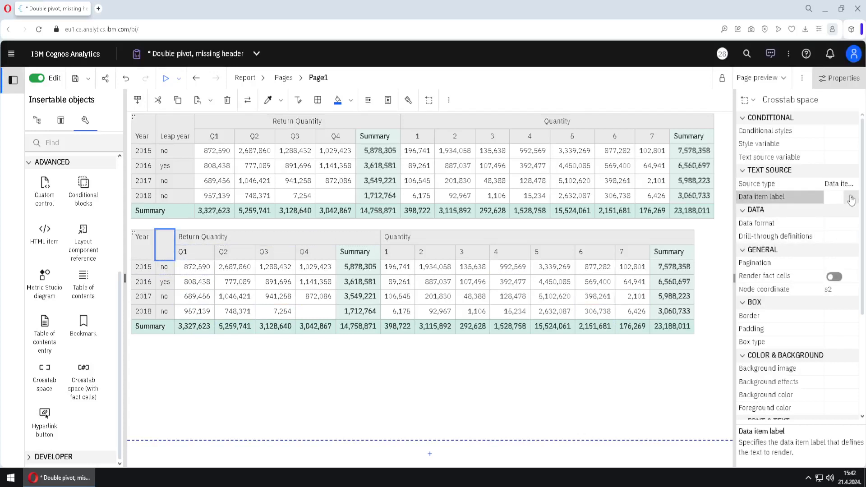
text(Leap year)
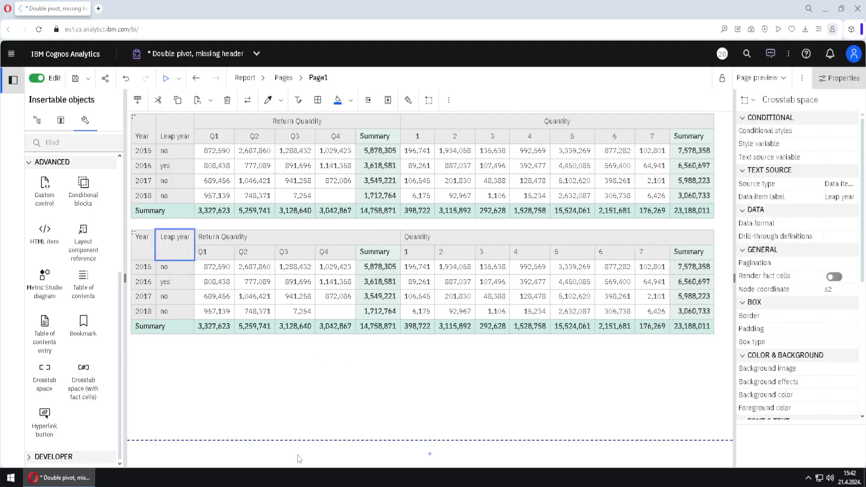
click(428, 453)
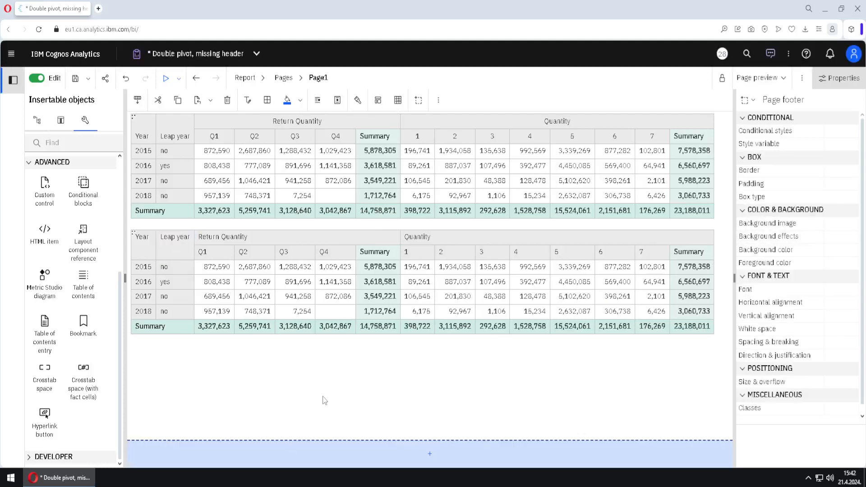
mouse_move(227, 371)
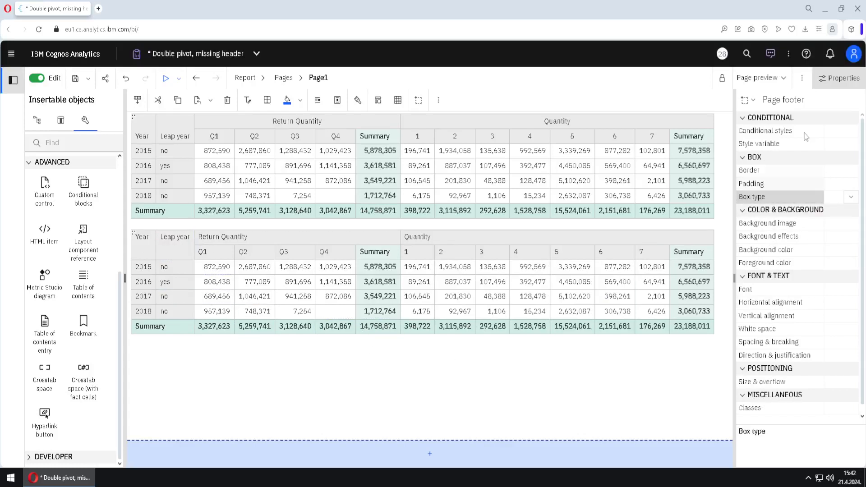
click(758, 77)
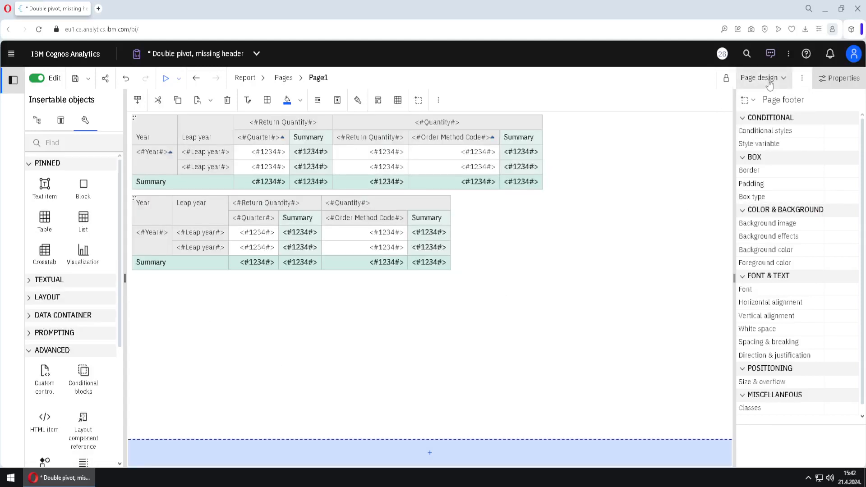
click(760, 77)
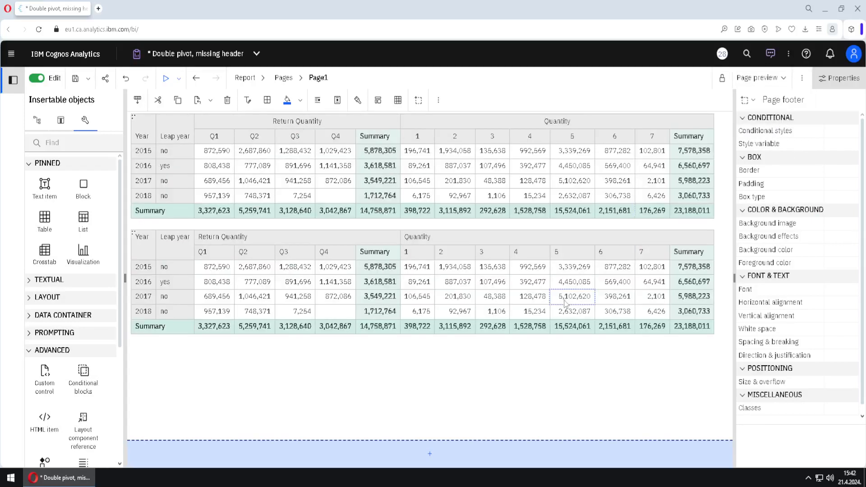
click(801, 78)
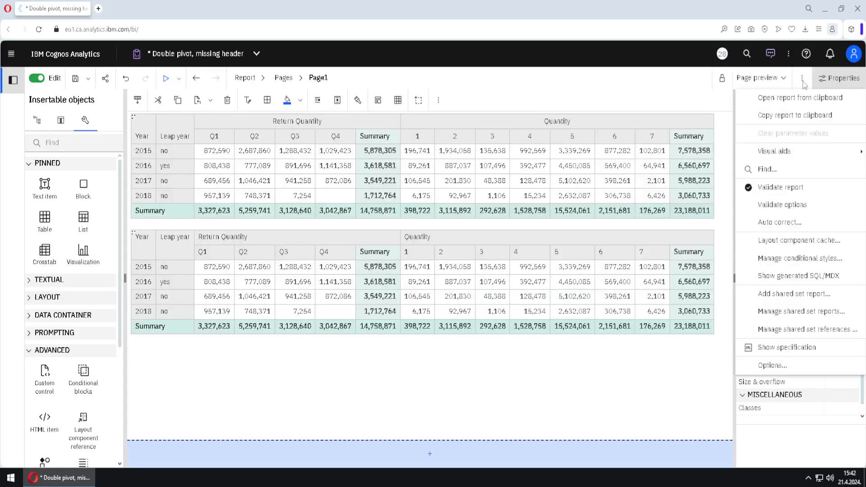
click(773, 151)
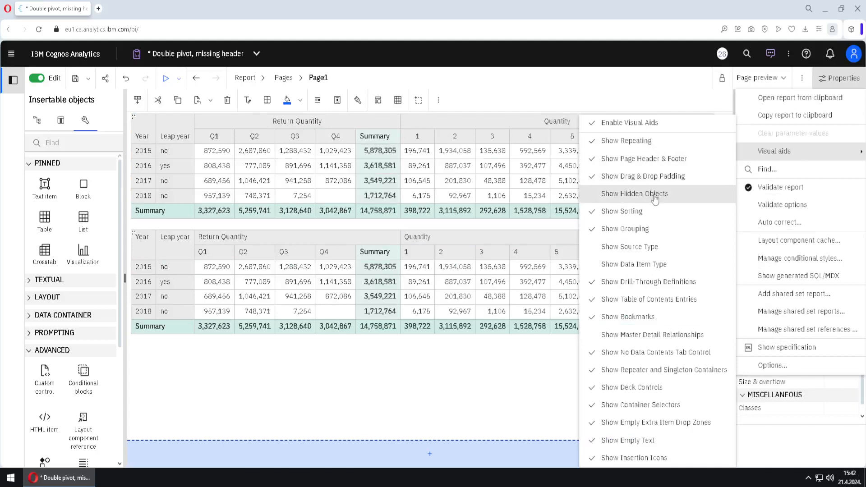
mouse_move(656, 199)
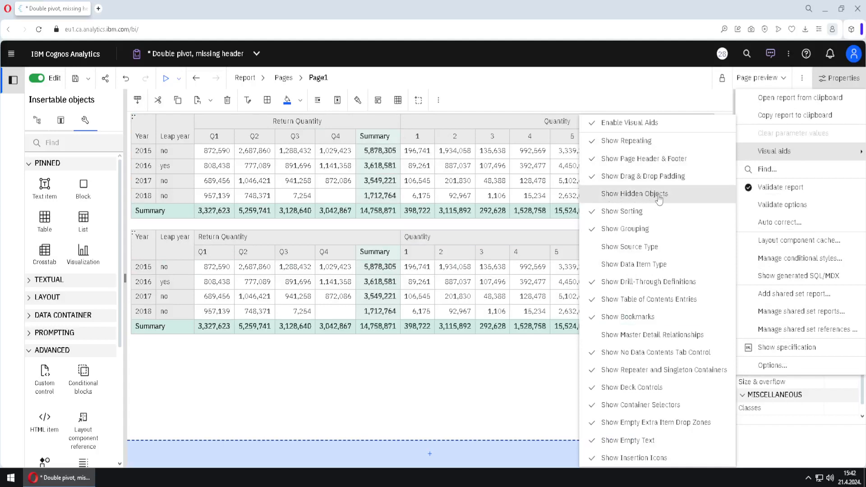
click(635, 193)
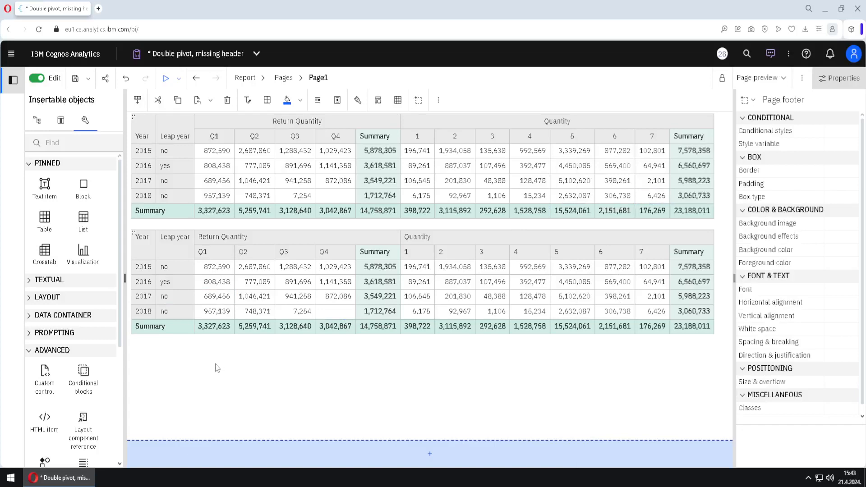
click(758, 77)
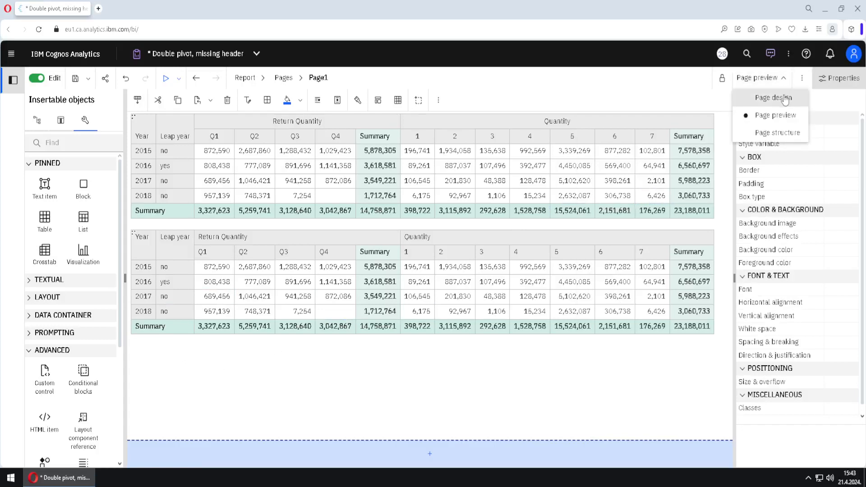
click(771, 97)
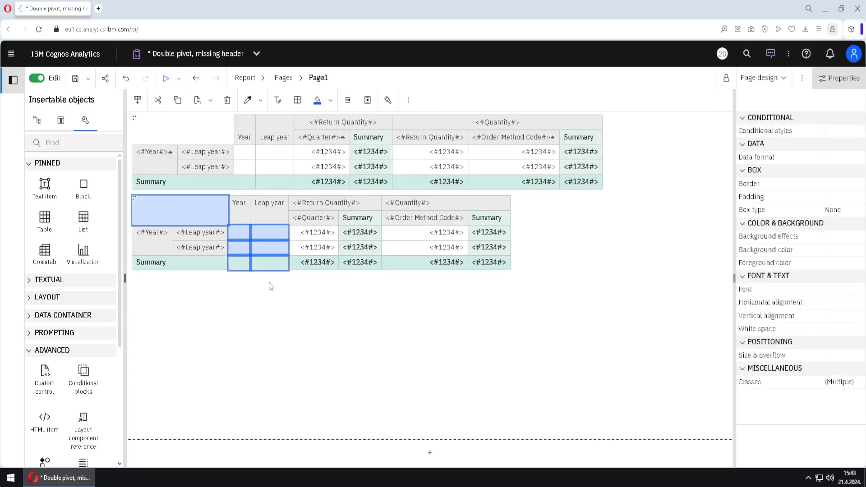
click(761, 77)
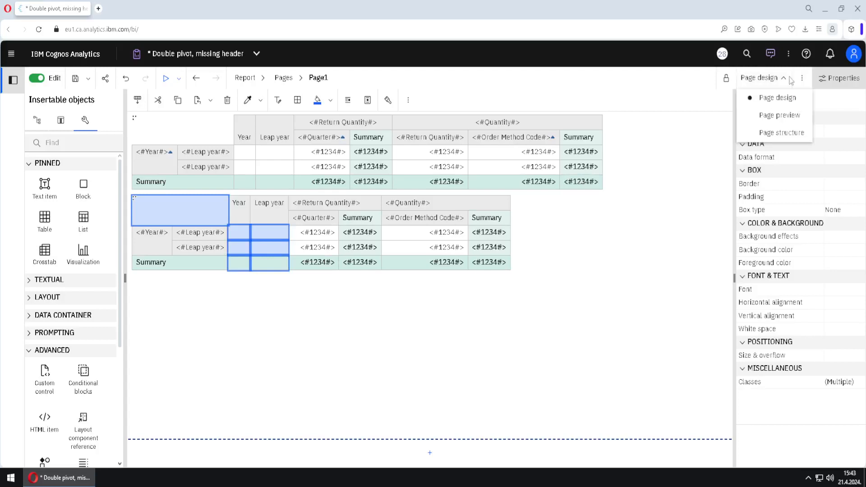
click(780, 115)
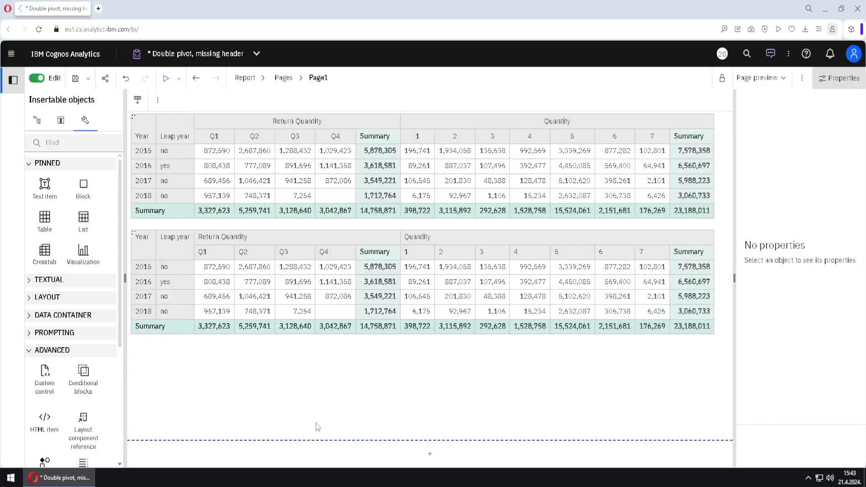
mouse_move(478, 472)
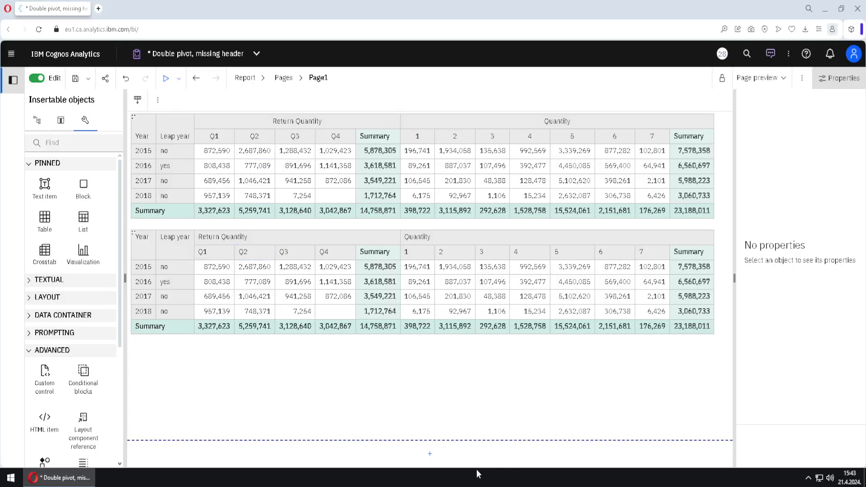